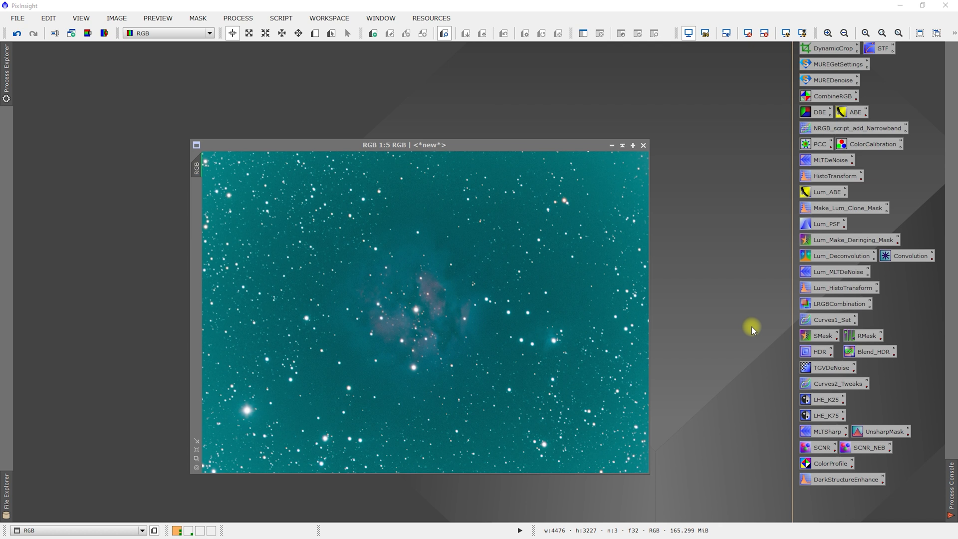
mouse_move(633, 137)
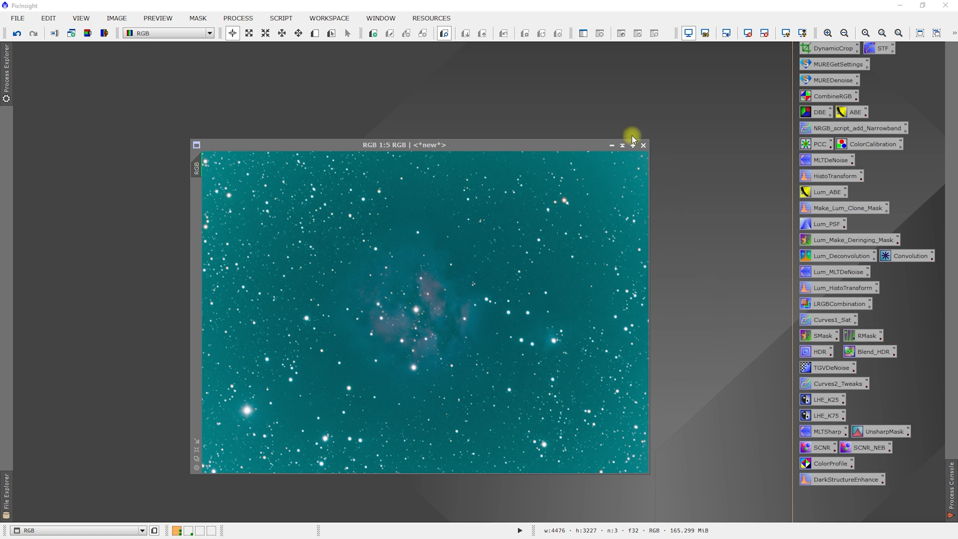
mouse_move(455, 141)
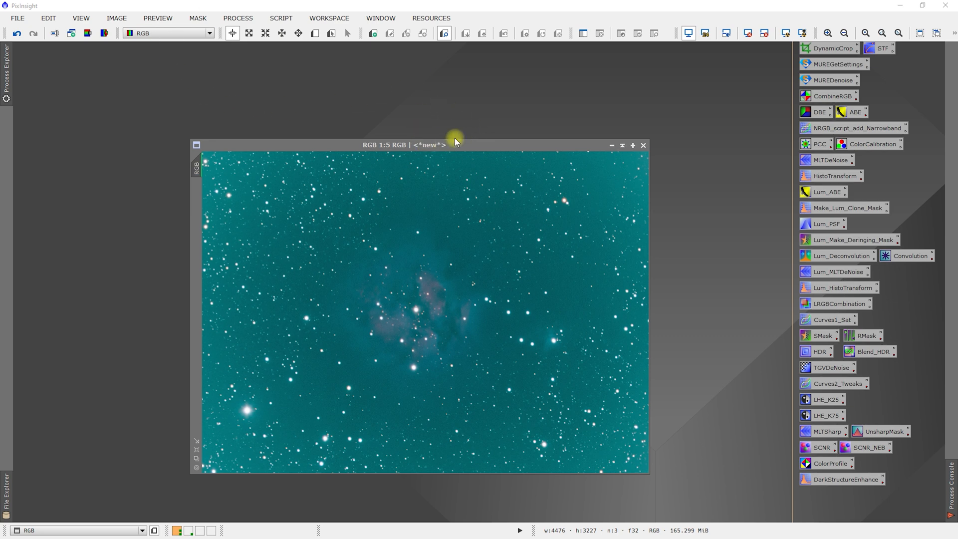
Move the RGB Cocoon Nebula image window up and to the right in the workspace.
left_click_drag(406, 146, 508, 58)
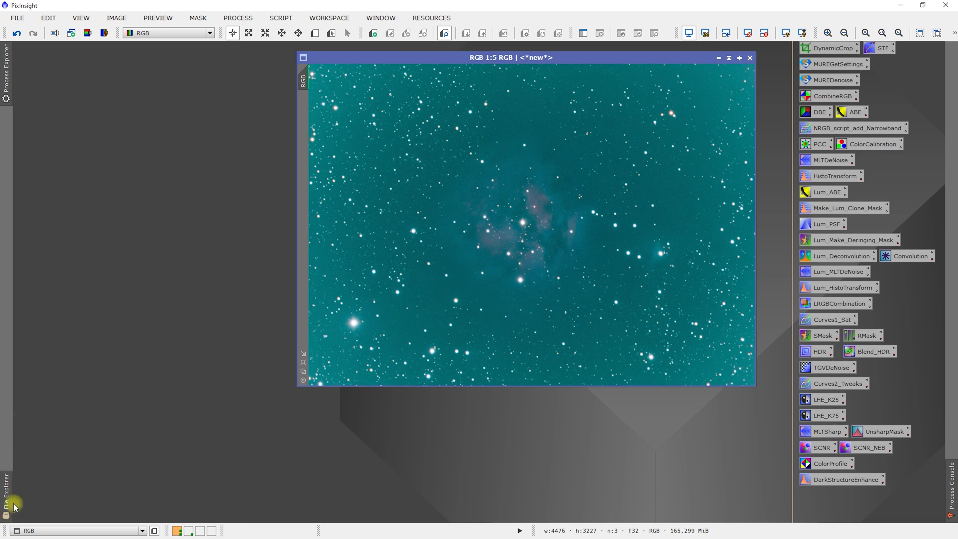
mouse_move(129, 67)
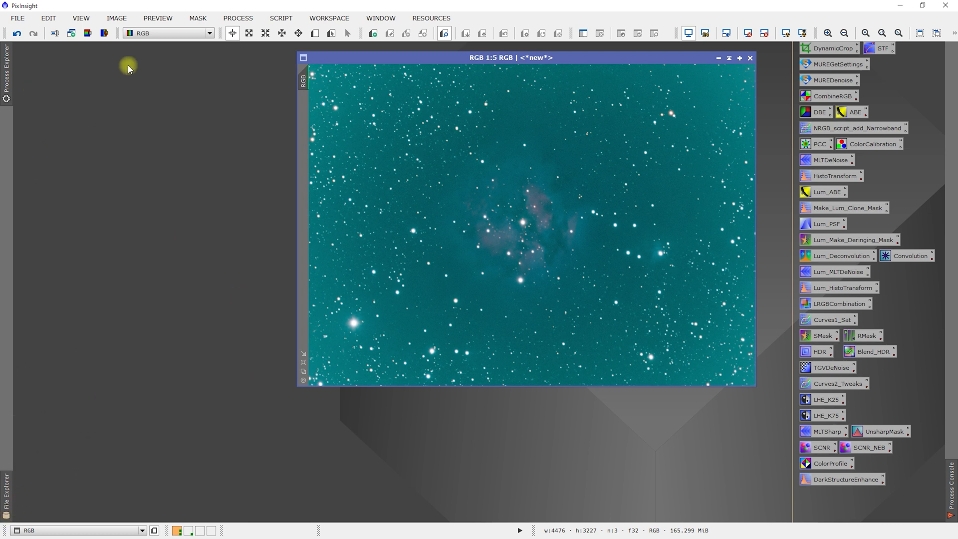
left_click(80, 18)
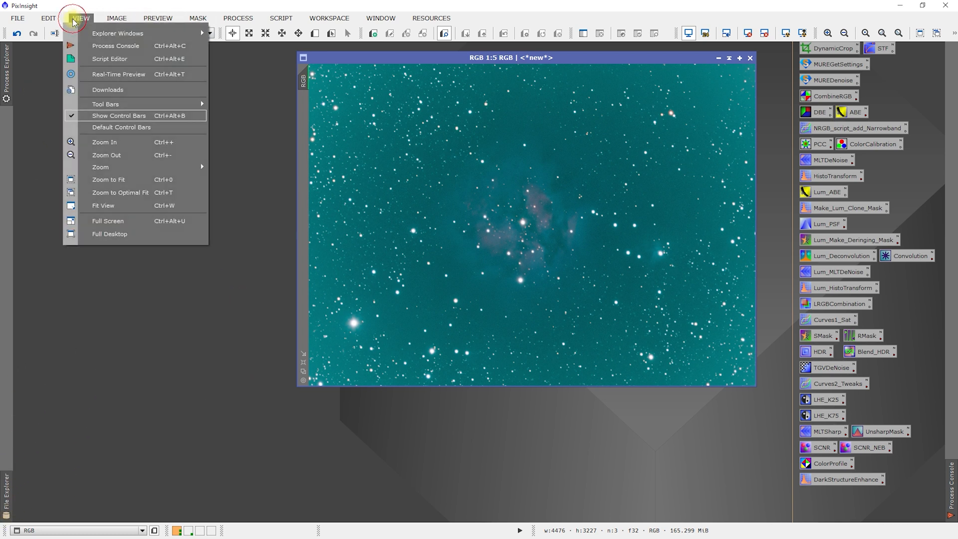
mouse_move(118, 33)
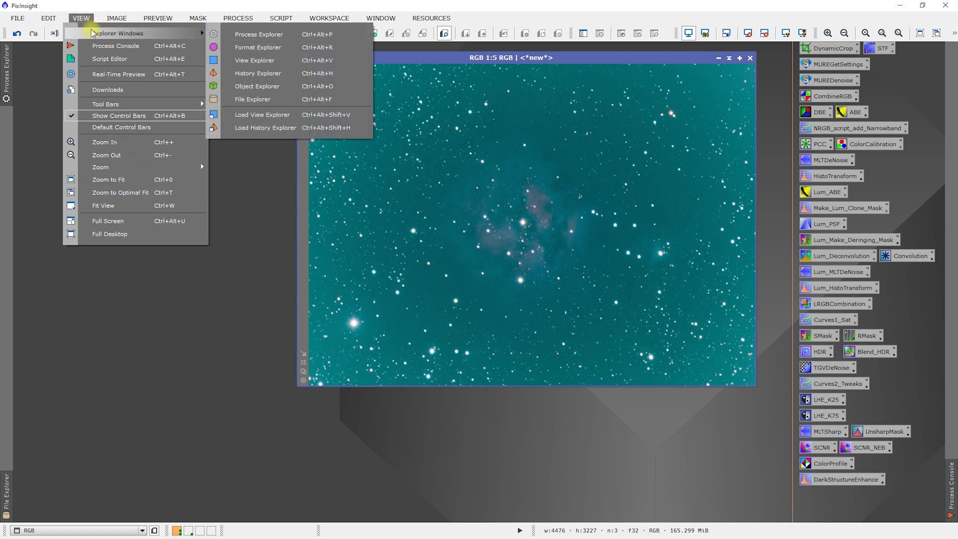
mouse_move(256, 128)
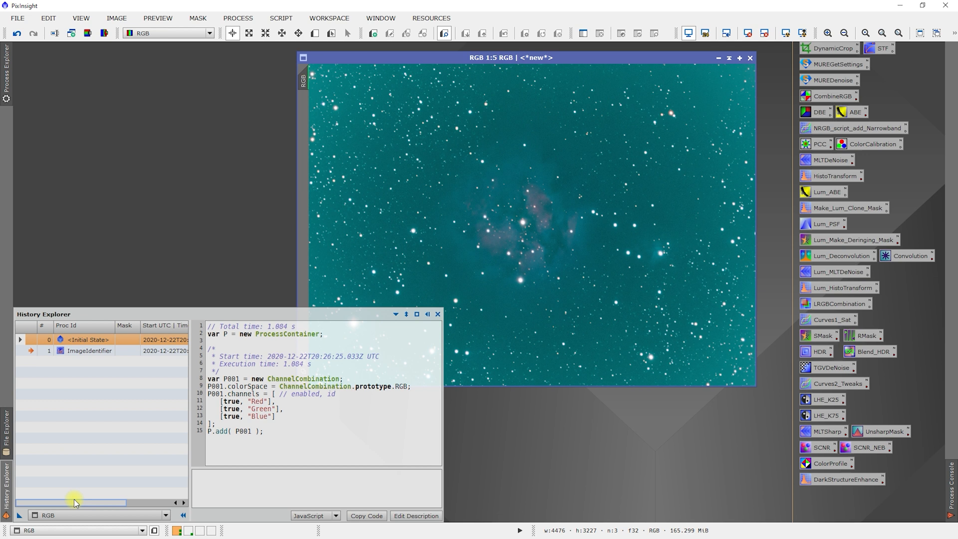
mouse_move(261, 342)
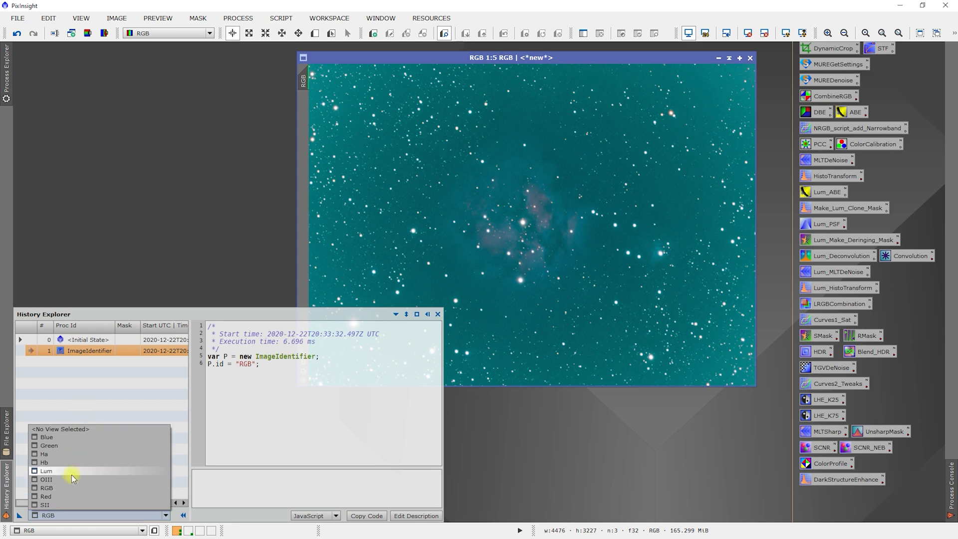
left_click(46, 470)
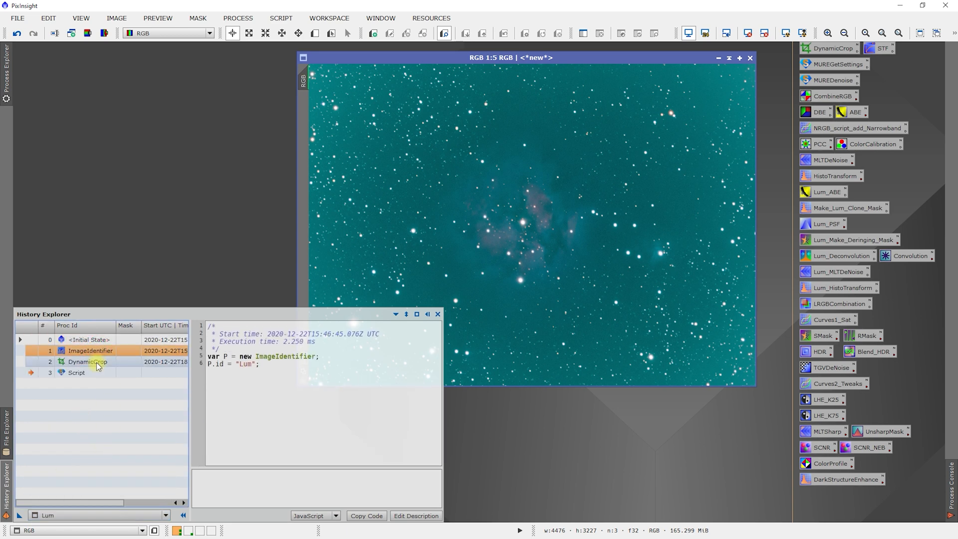
left_click(76, 372)
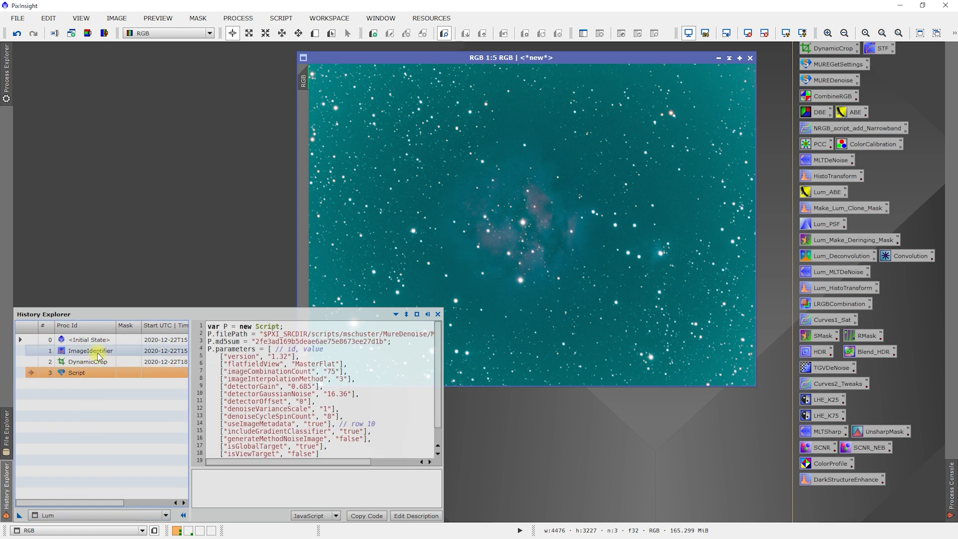
left_click(87, 361)
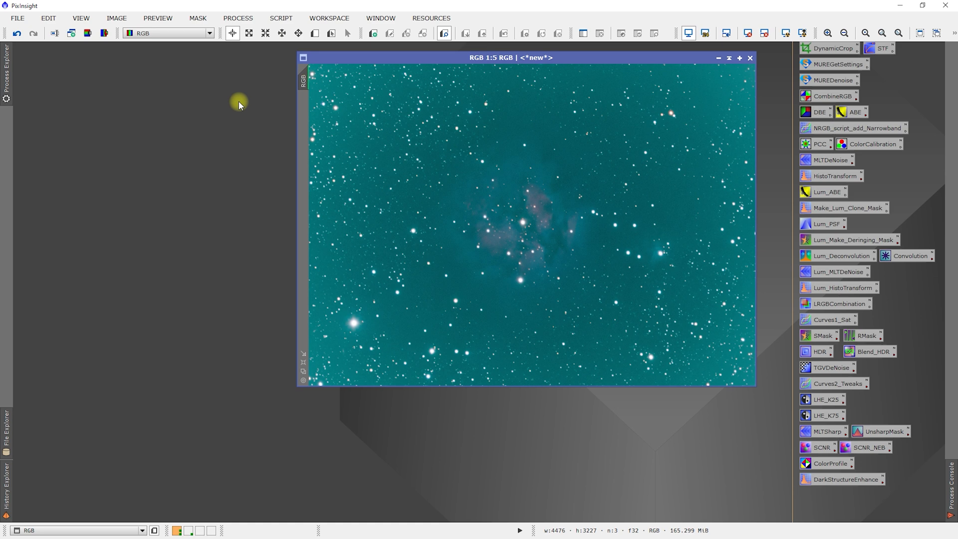
Save the workspace as project C19_Cocoon_Nebula_Test.pxiproject in the WorkingImages folder.
left_click(18, 18)
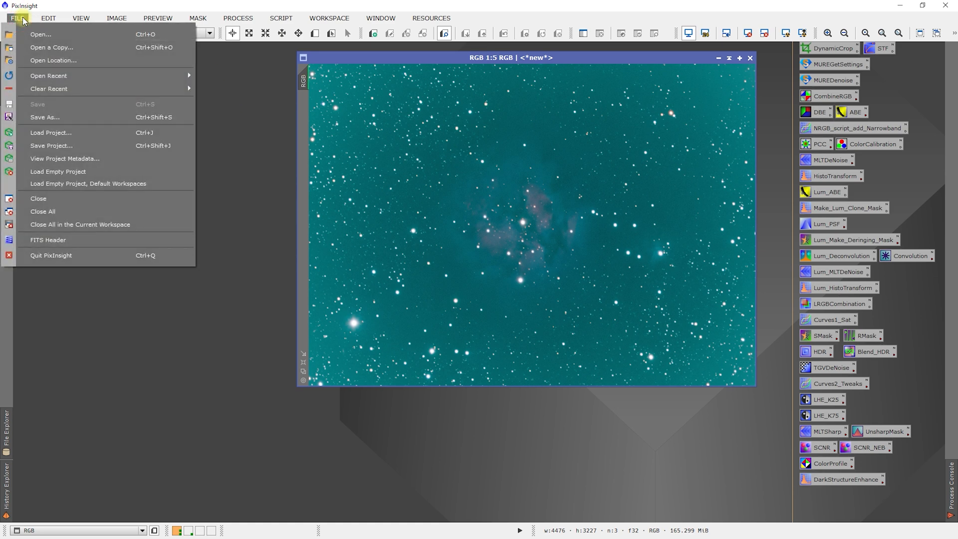
left_click(50, 146)
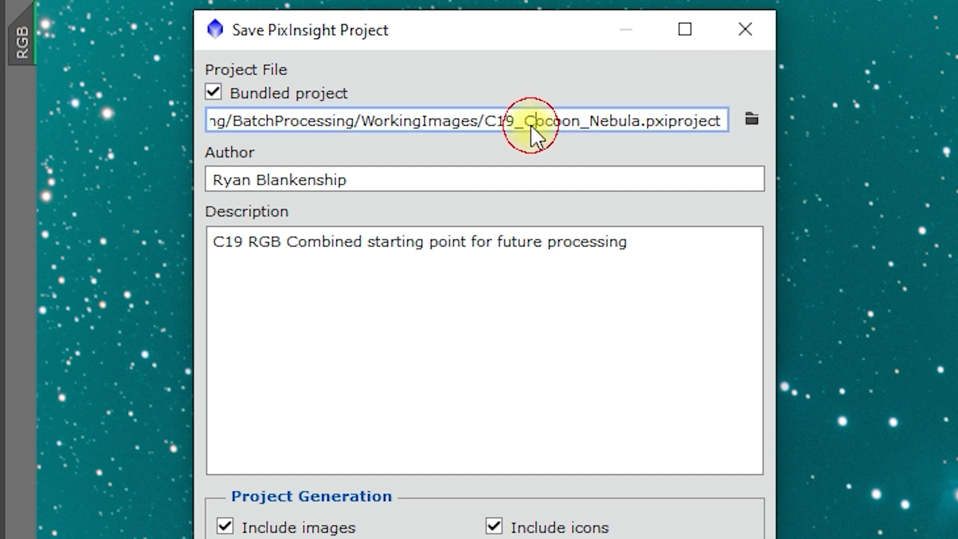
double_click(550, 120)
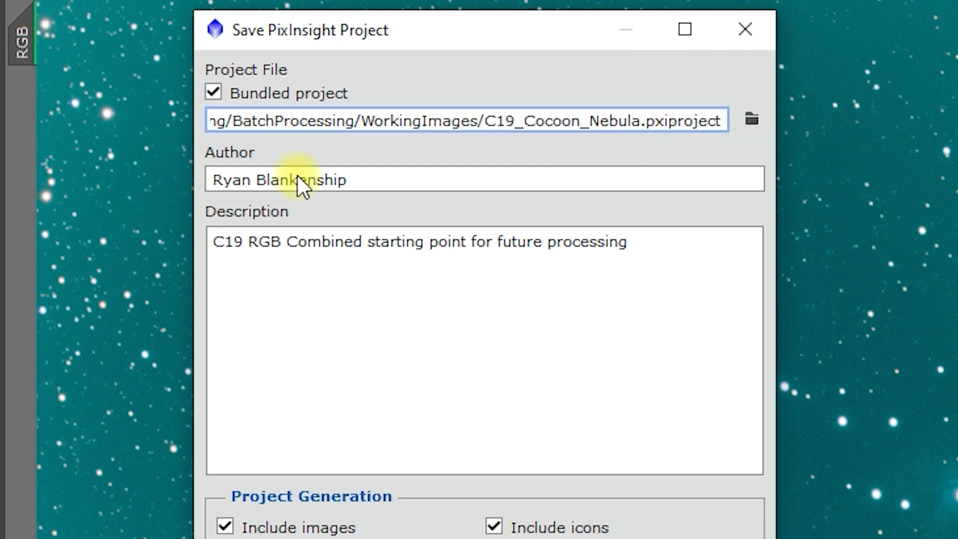
mouse_move(751, 119)
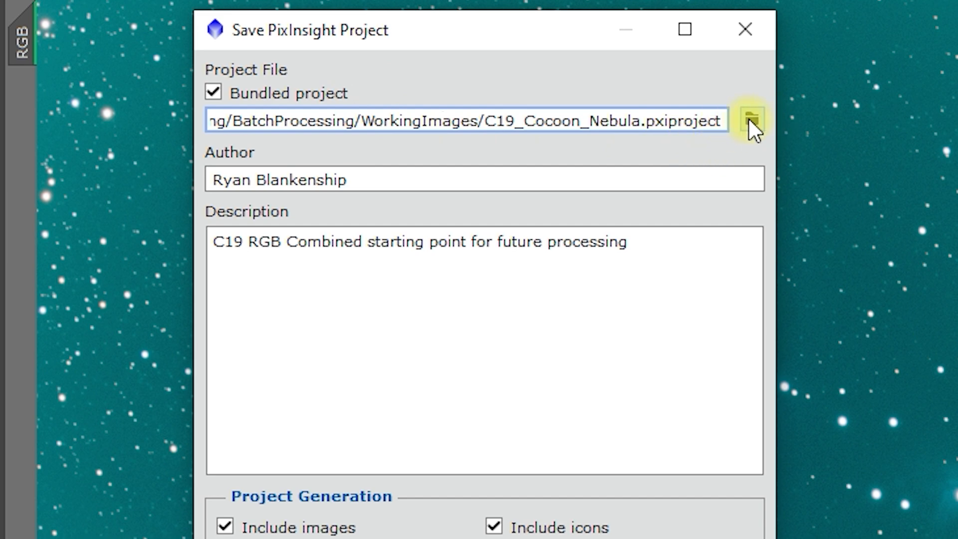
left_click(753, 119)
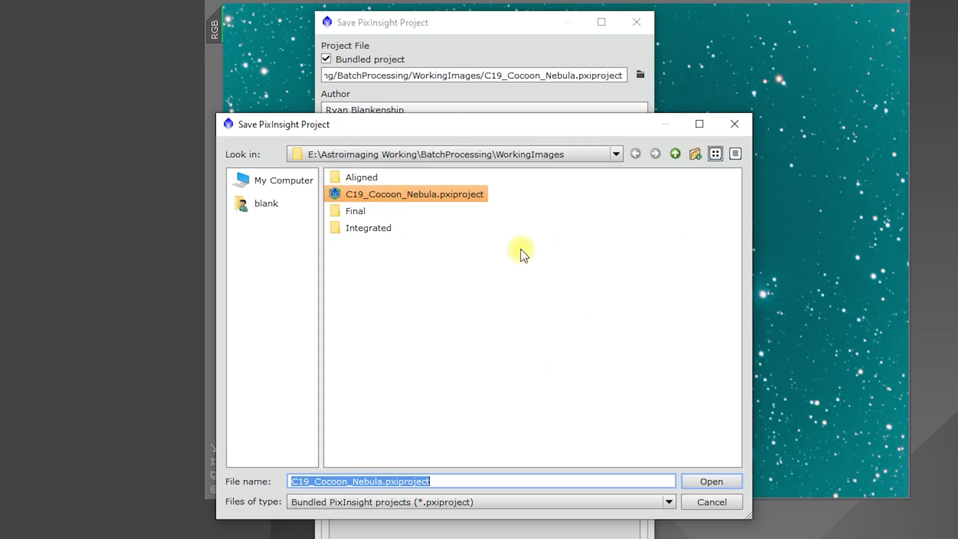
mouse_move(465, 270)
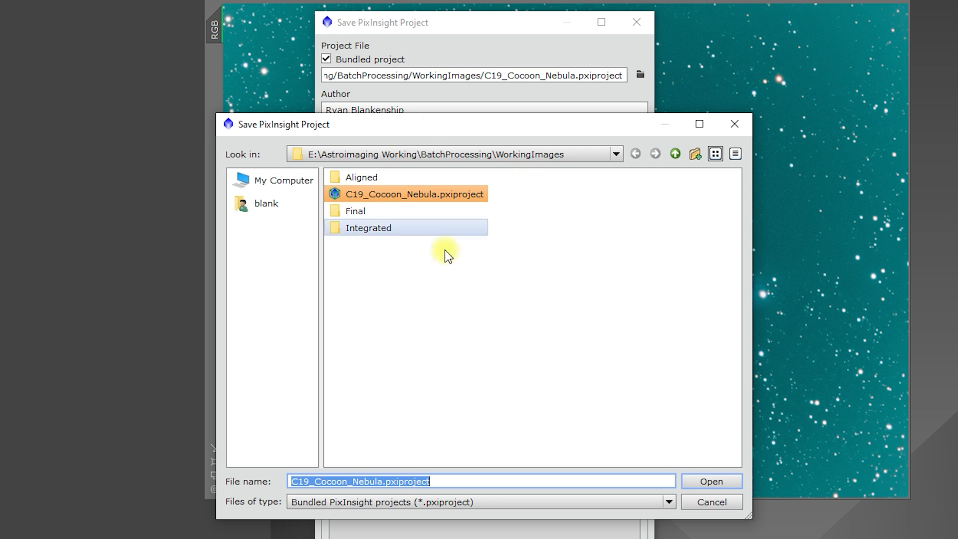
left_click(397, 481)
type("_Test")
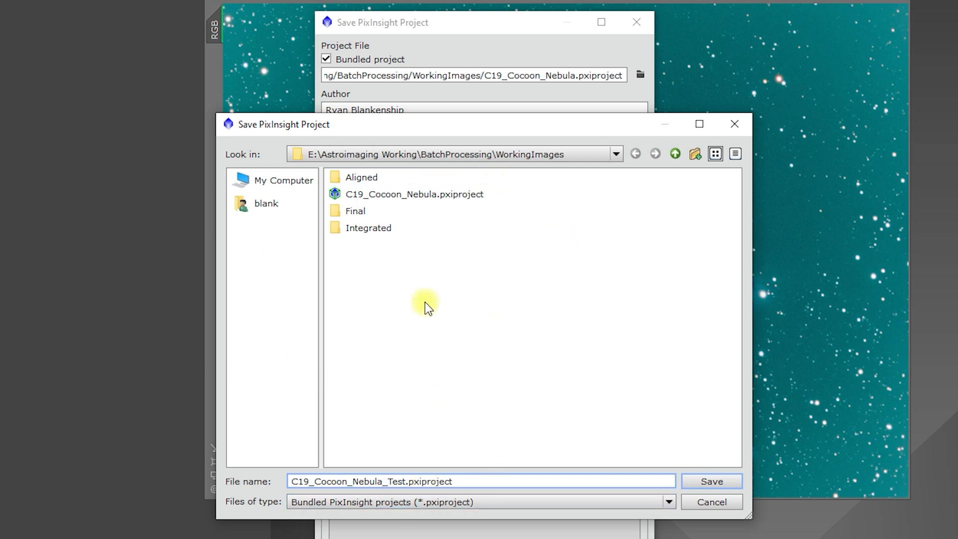
left_click(711, 481)
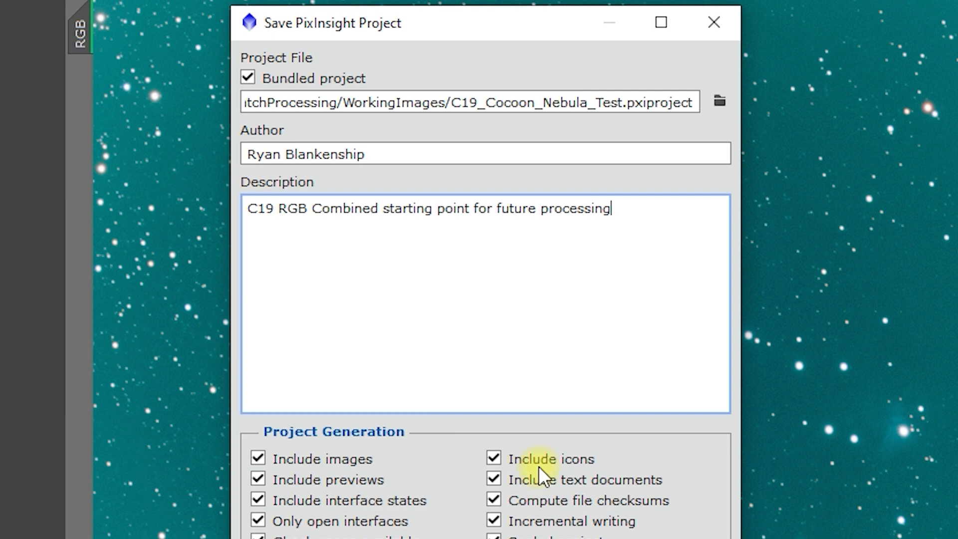
Review the description and generation options, then confirm to start writing the project.
scroll("down", 3)
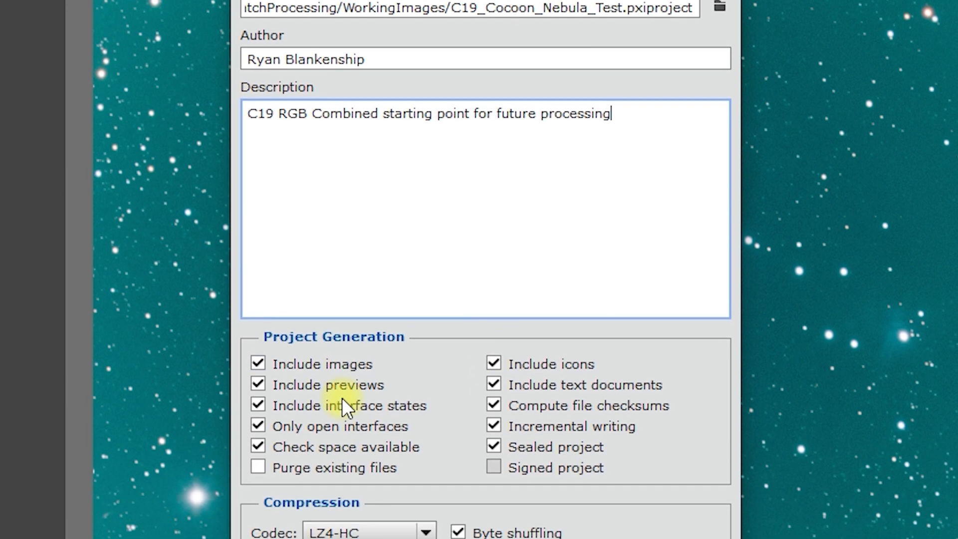
scroll("down", 3)
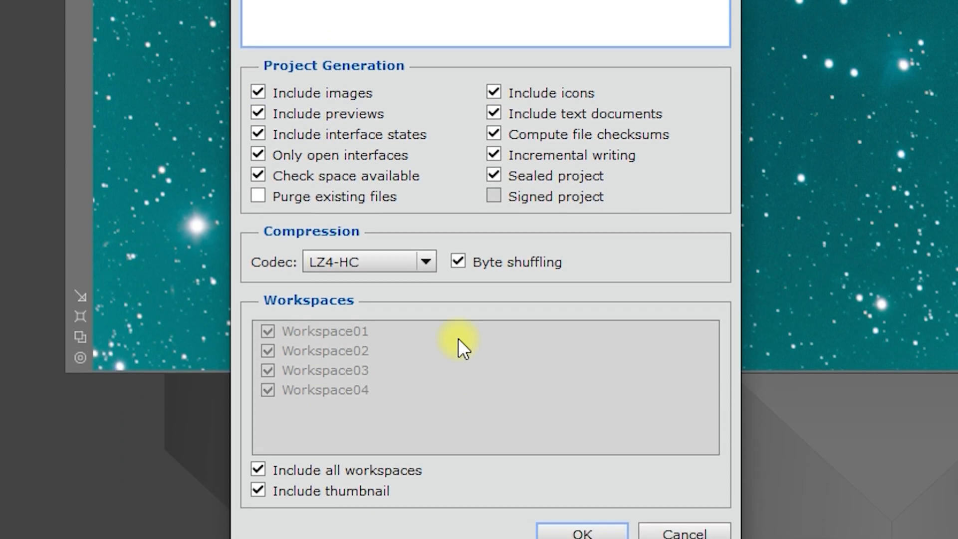
left_click(580, 533)
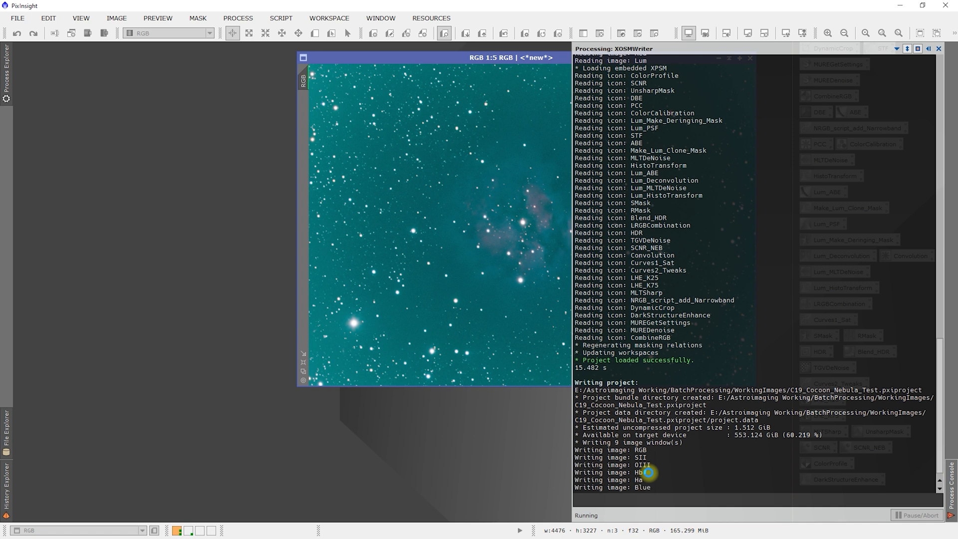
Follow the Process Console log while the project is written.
scroll("down", 3)
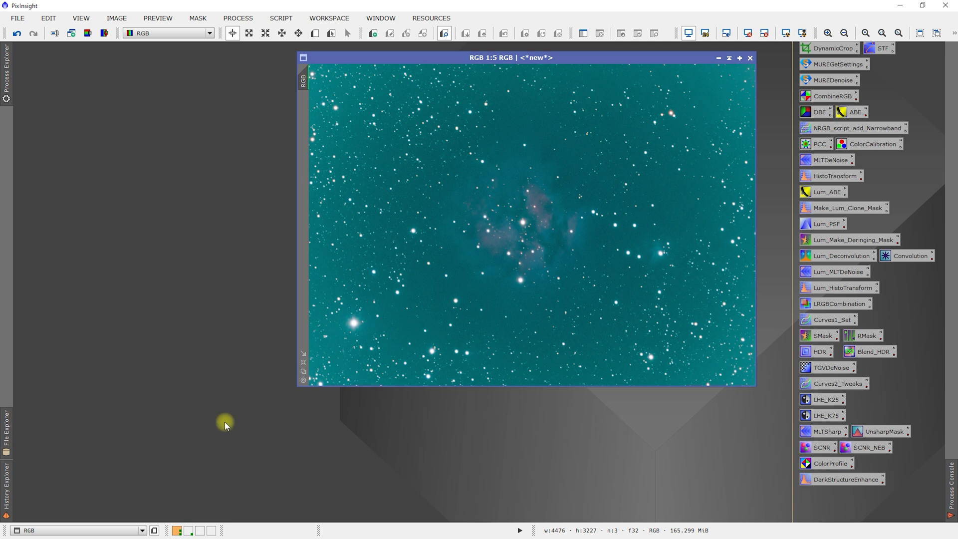
mouse_move(147, 287)
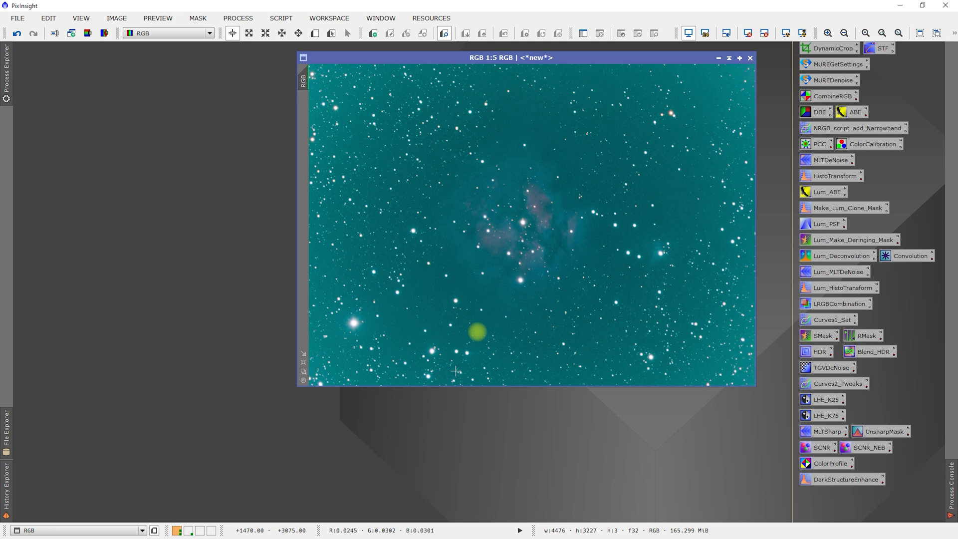
Exit PixInsight, accepting the unsaved processing histories warning.
left_click_drag(508, 58, 247, 181)
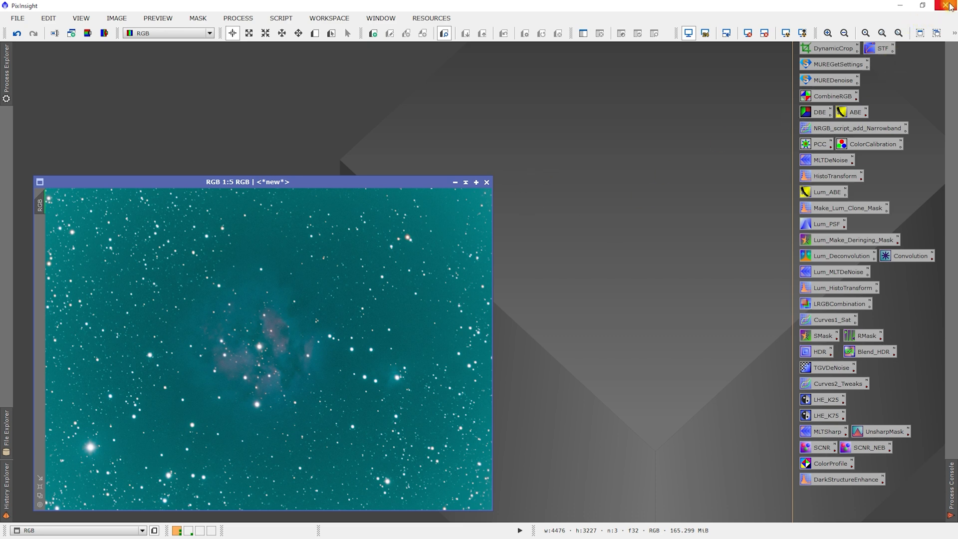
left_click(951, 6)
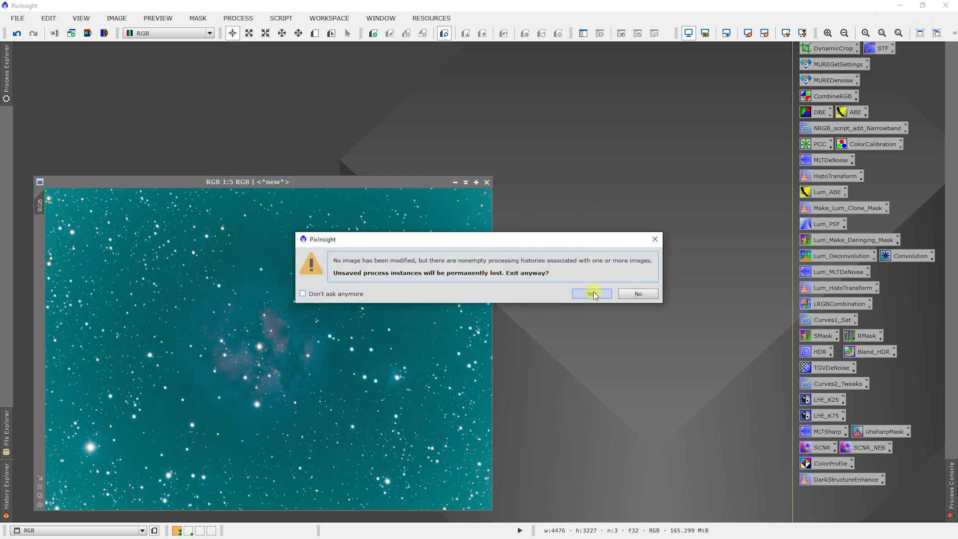
left_click(590, 293)
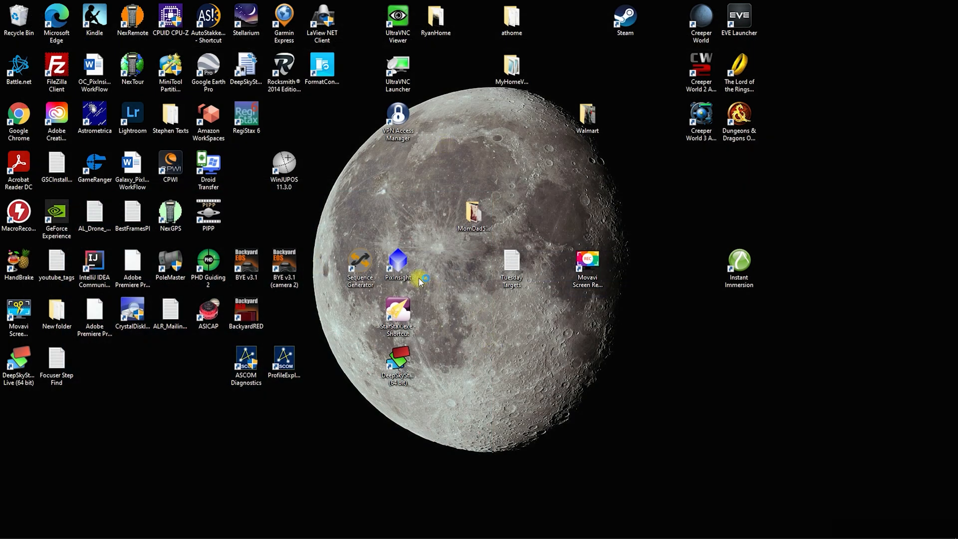
mouse_move(432, 256)
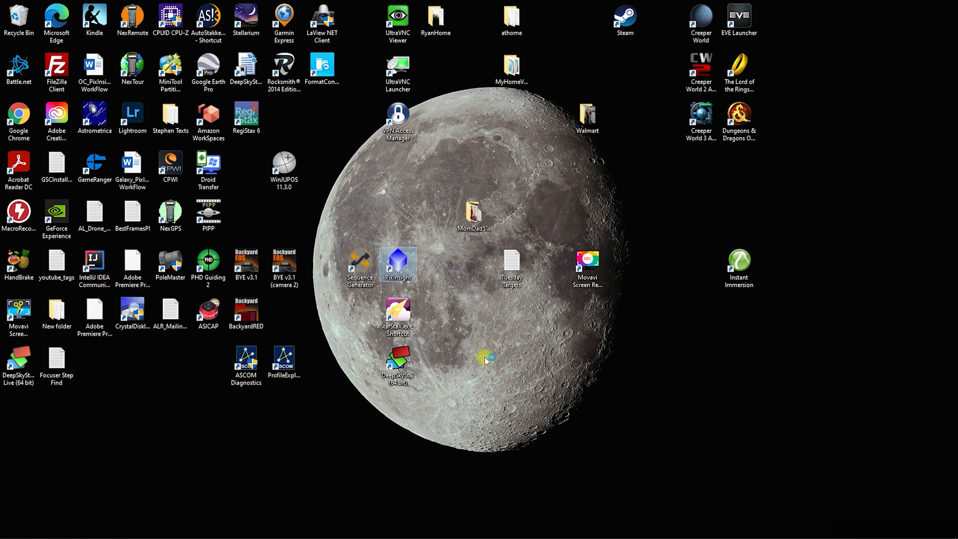
Relaunch PixInsight from its desktop shortcut.
double_click(398, 263)
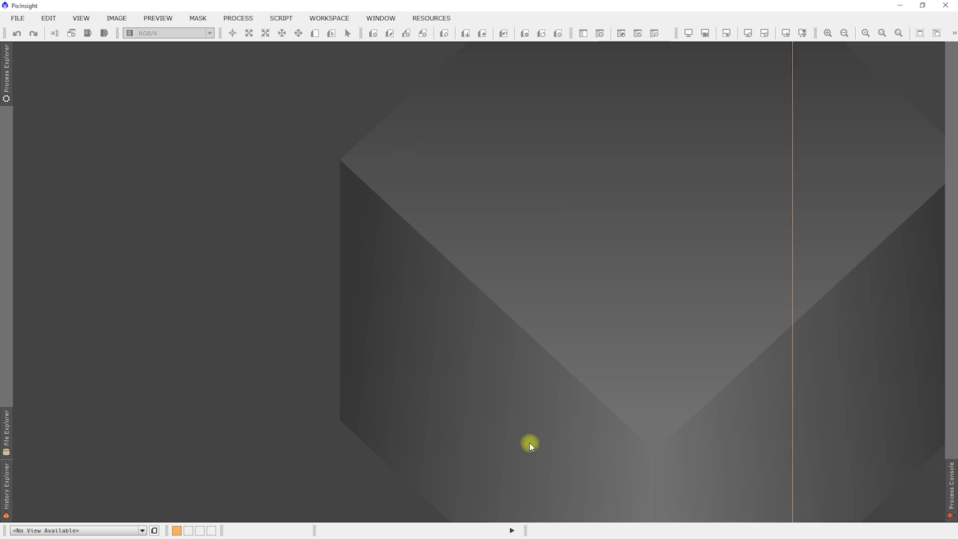
mouse_move(264, 429)
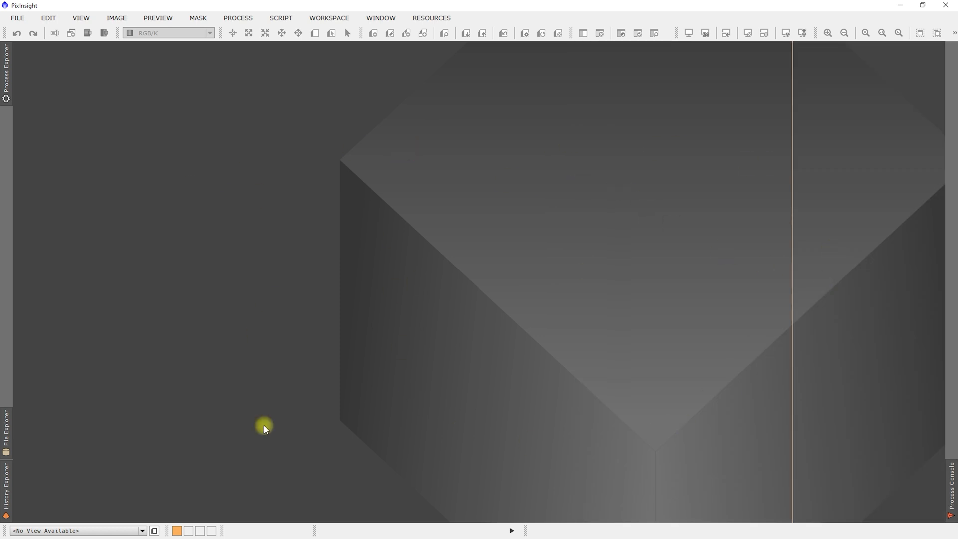
Load the C19_Cocoon_Nebula_Test.pxiproject, restoring the RGB image and process icons.
left_click(199, 530)
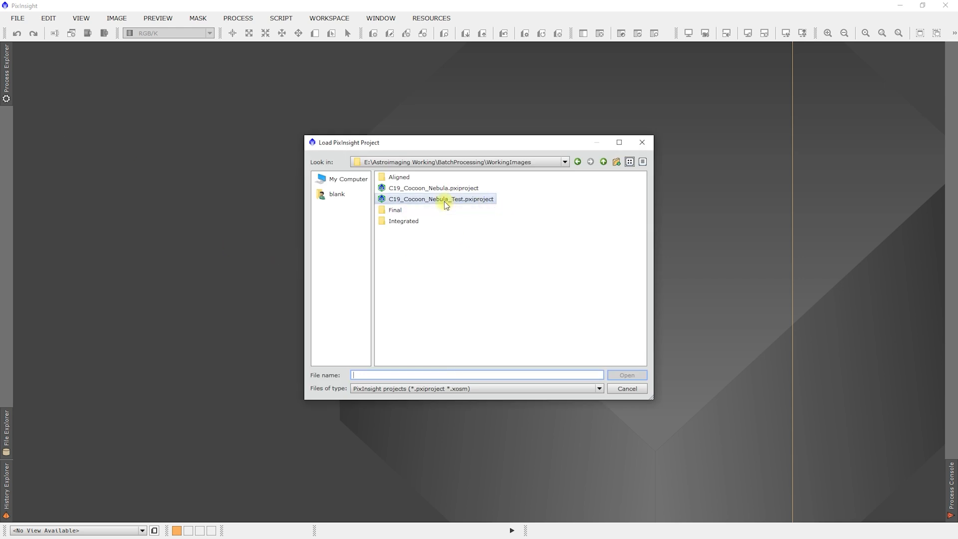
left_click(440, 198)
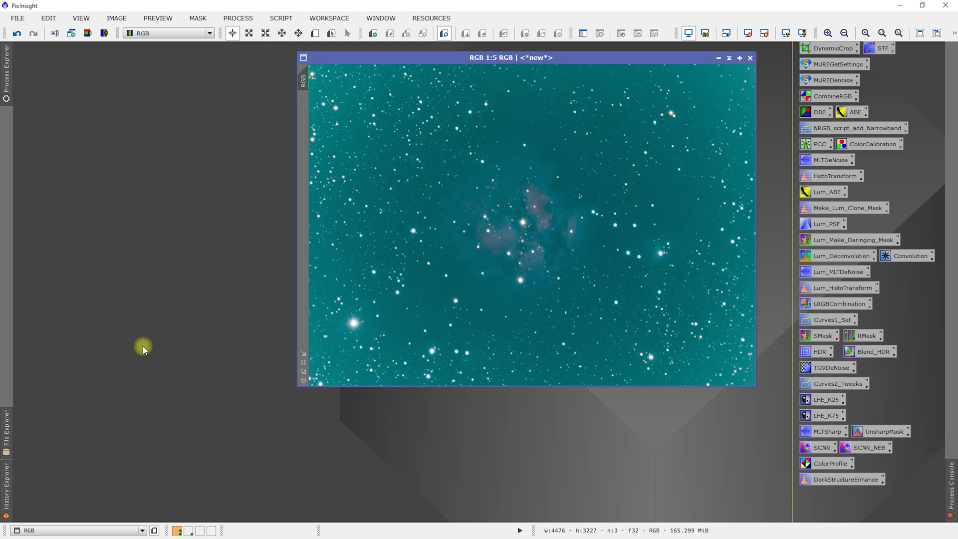
mouse_move(206, 472)
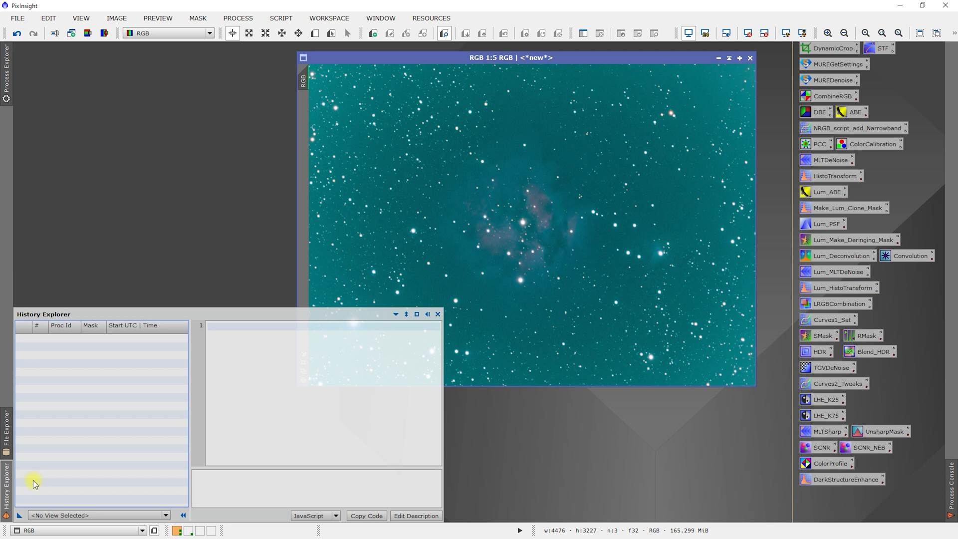
Choose an image in the History Explorer view selector to inspect its history.
left_click(97, 515)
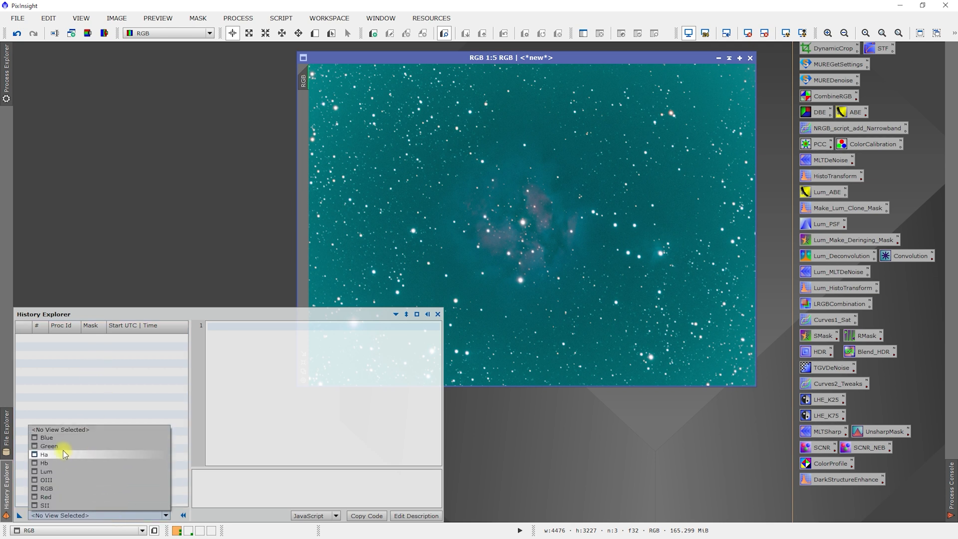